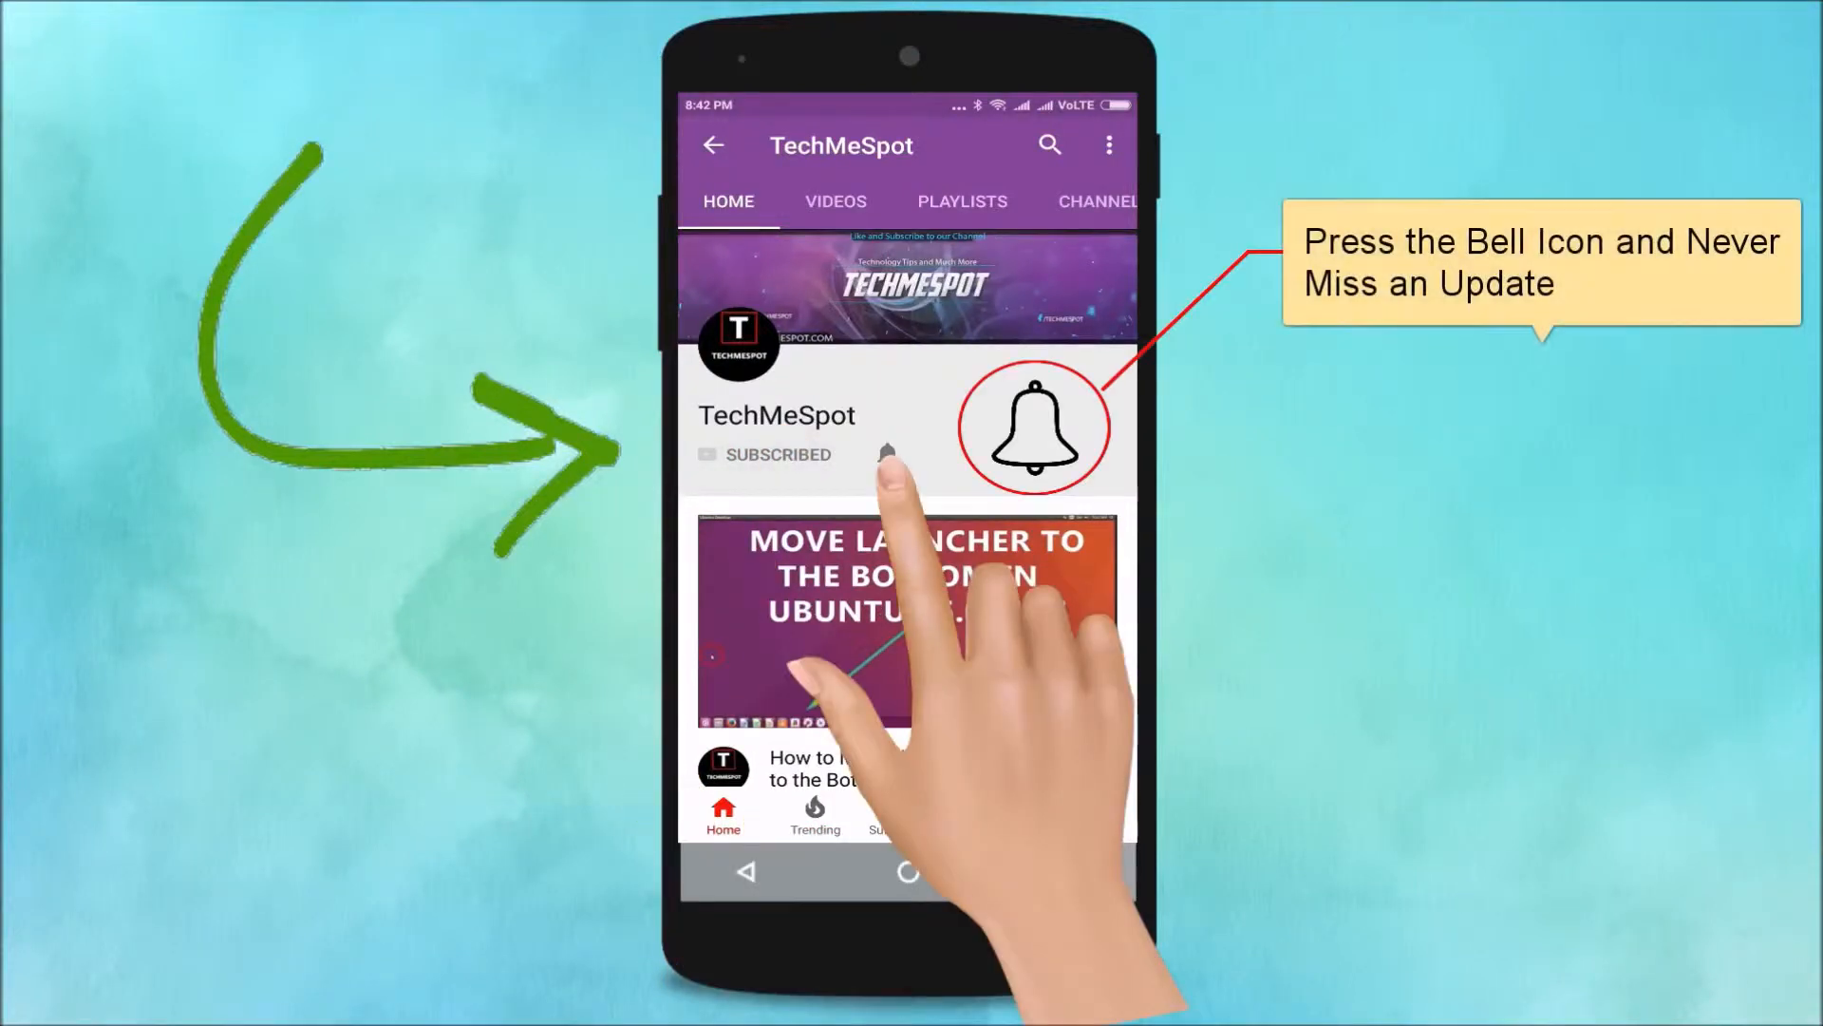
# Step: Bring up the Start menu showing the app list and pinned game tiles
pyautogui.click(887, 453)
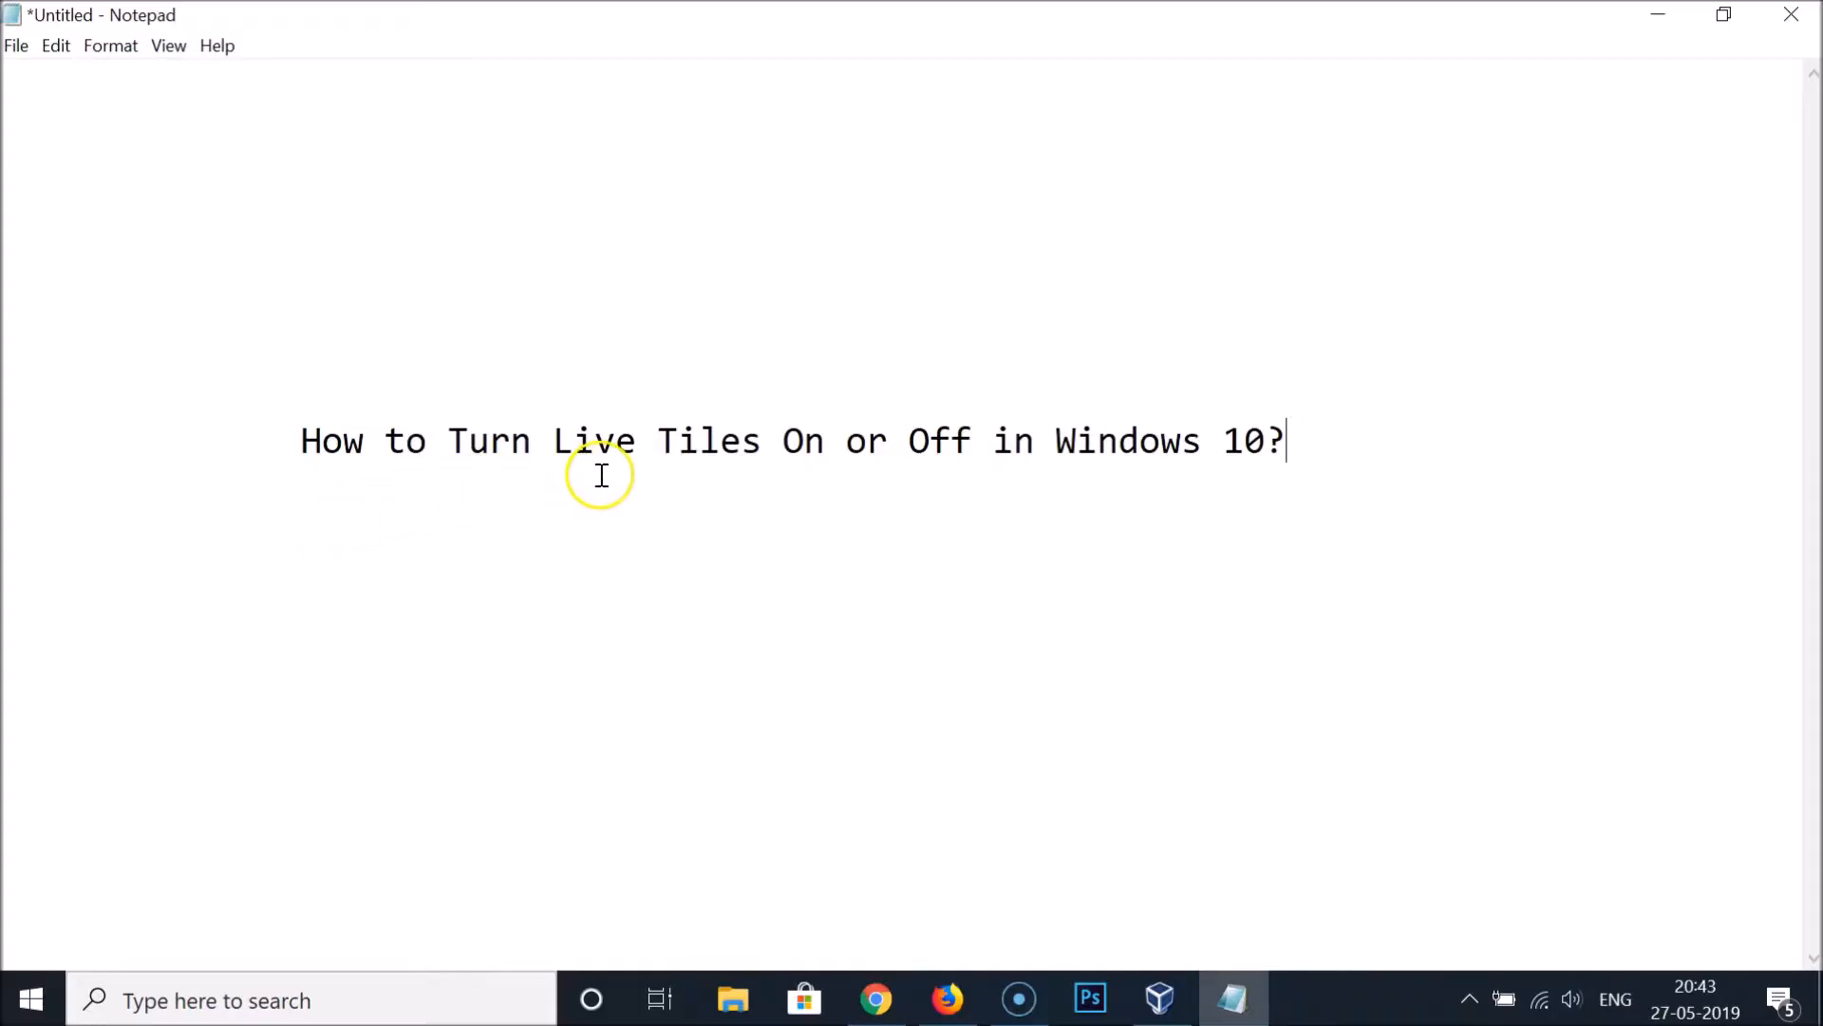
pyautogui.moveTo(1299, 475)
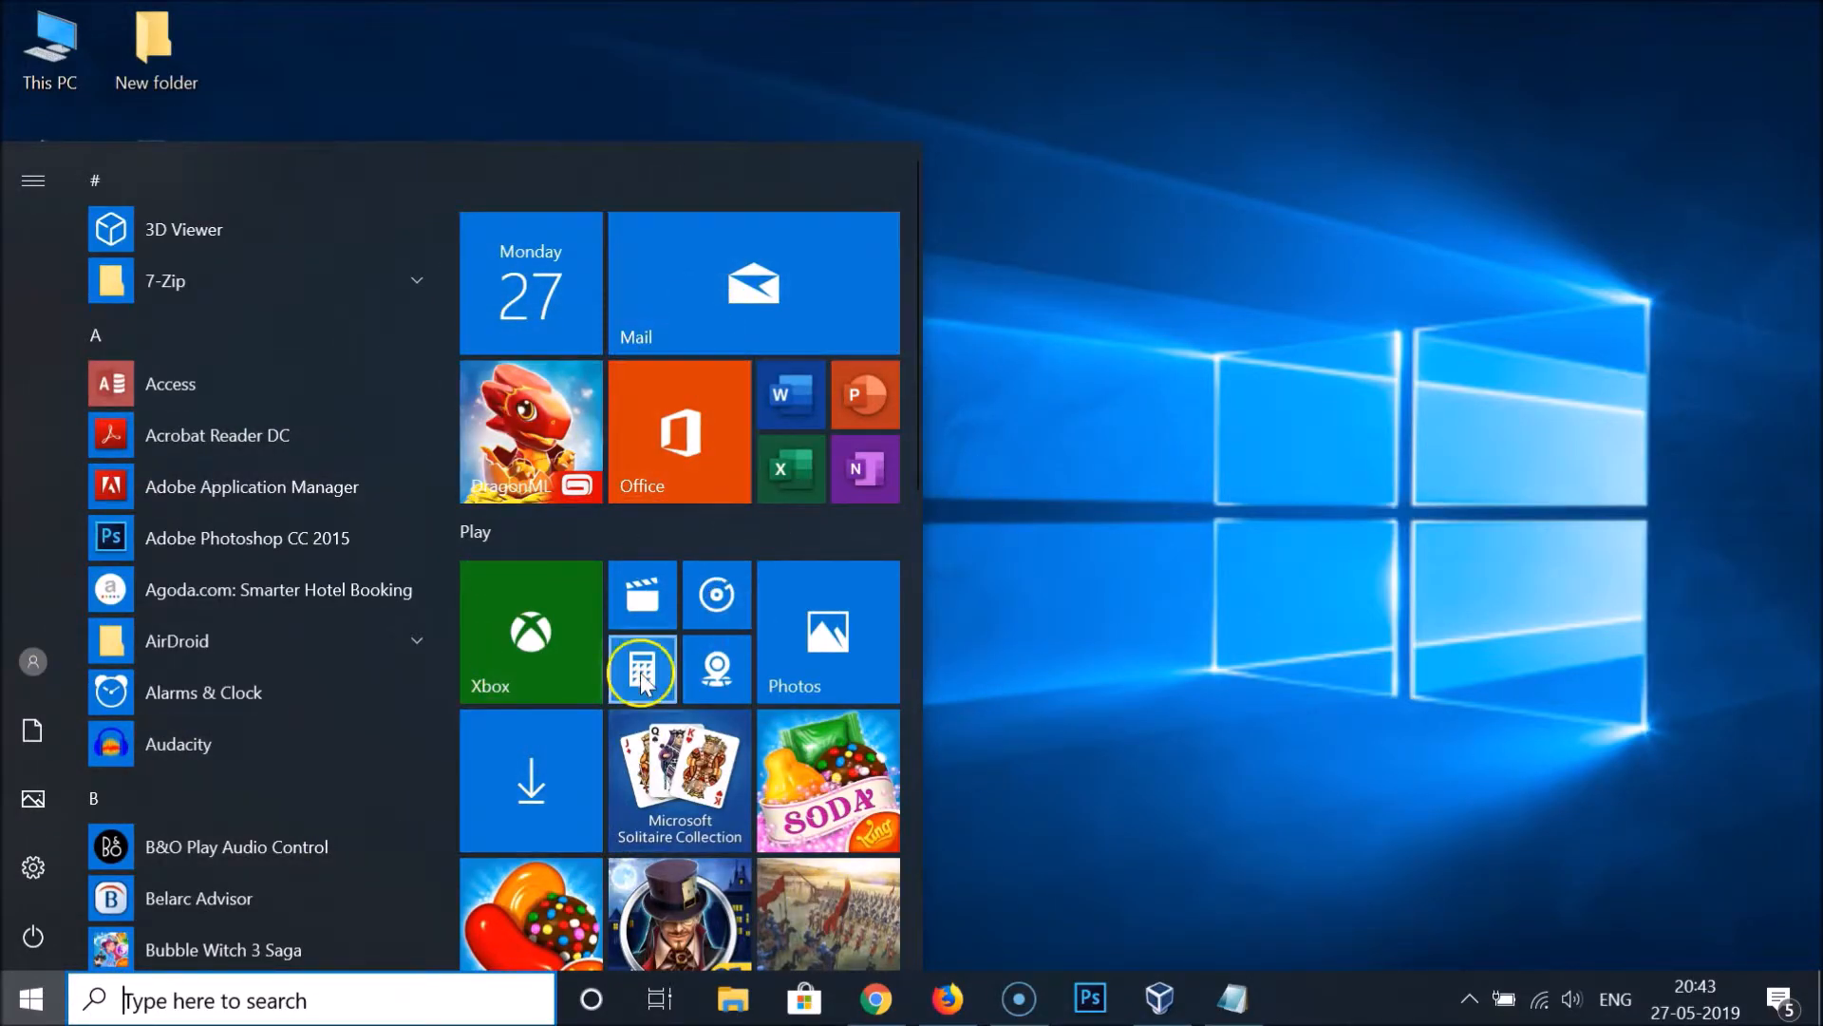
pyautogui.moveTo(815, 777)
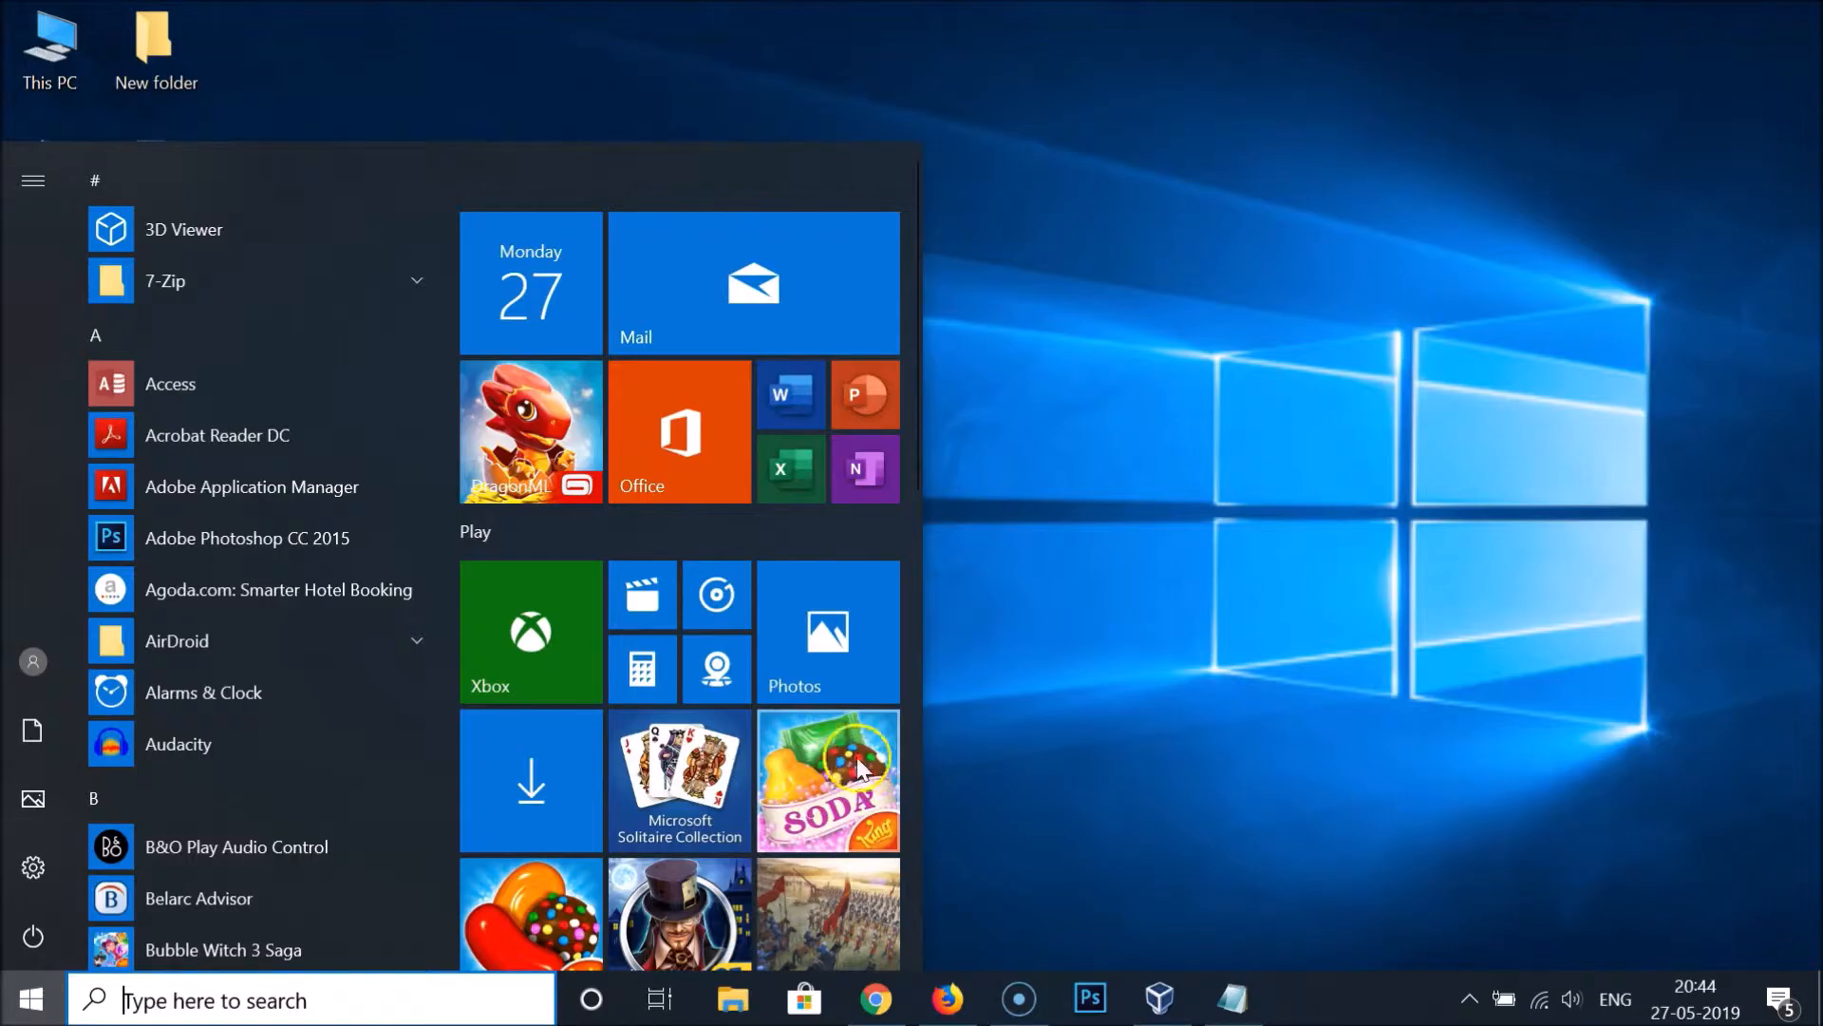
# Step: Show the Candy Crush Soda tile's options menu offering to turn its live tile on
pyautogui.rightClick(828, 779)
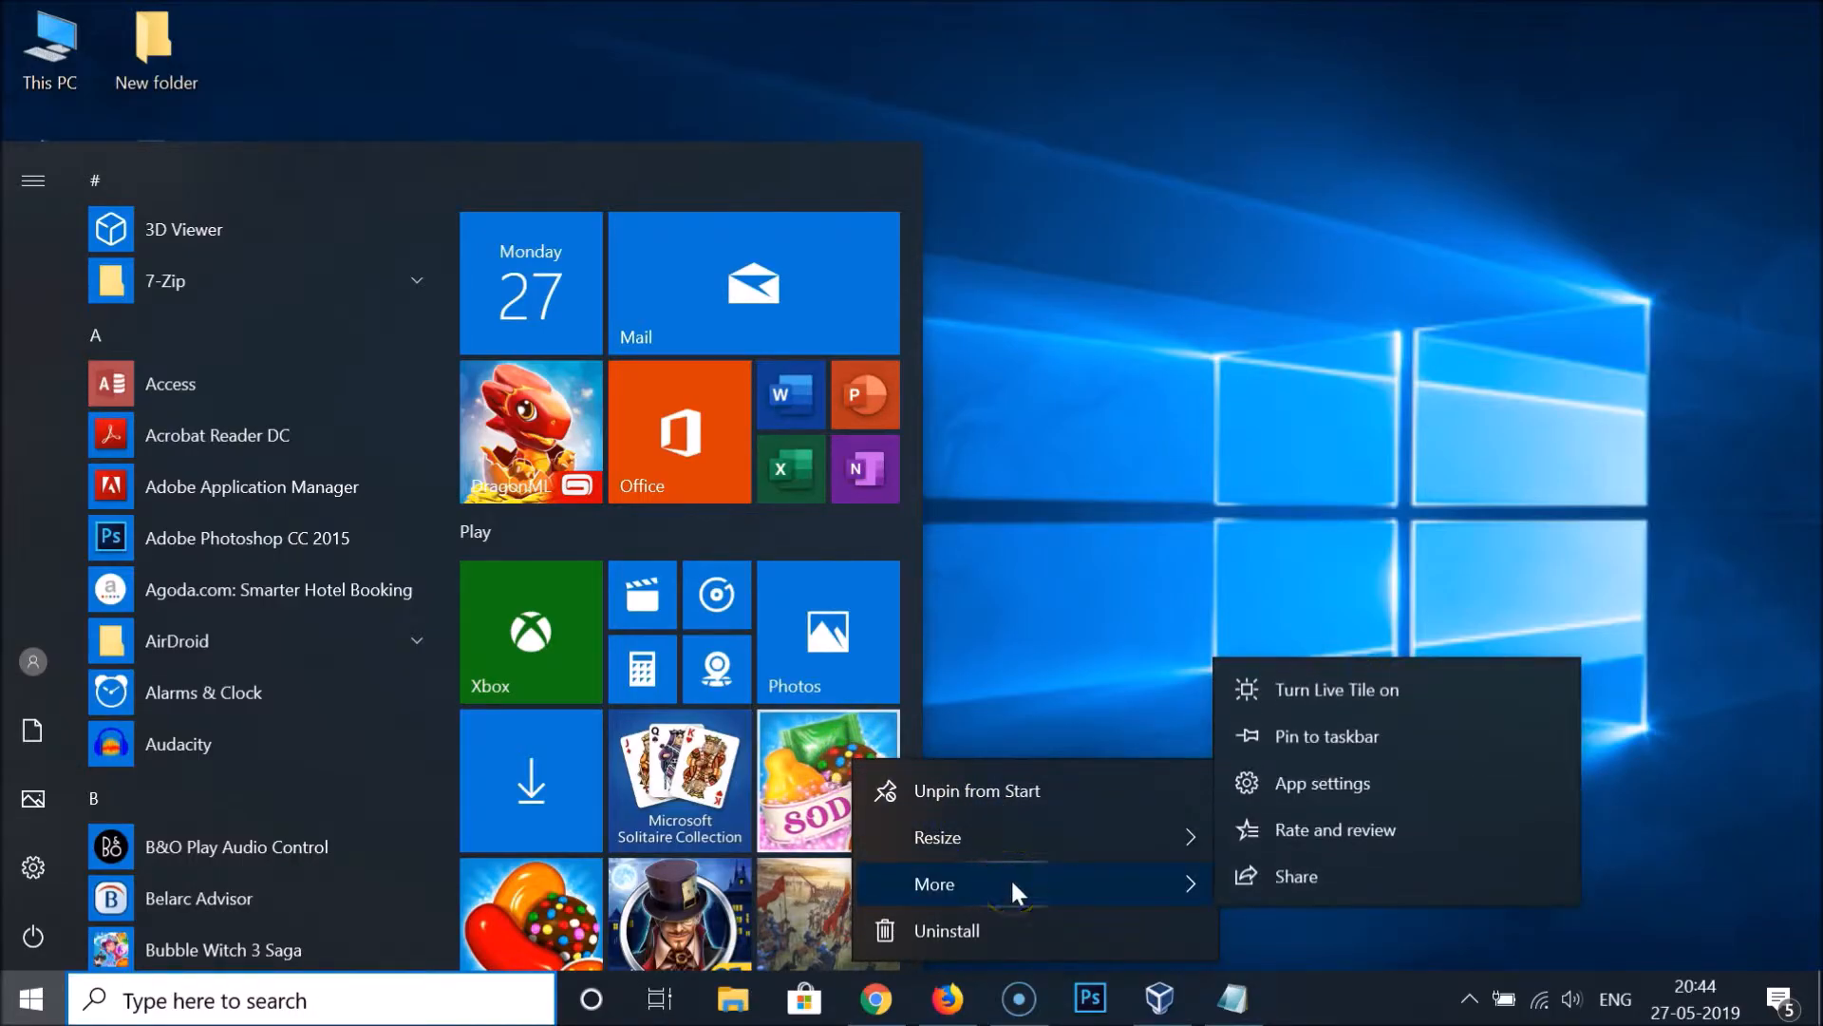
pyautogui.moveTo(1315, 697)
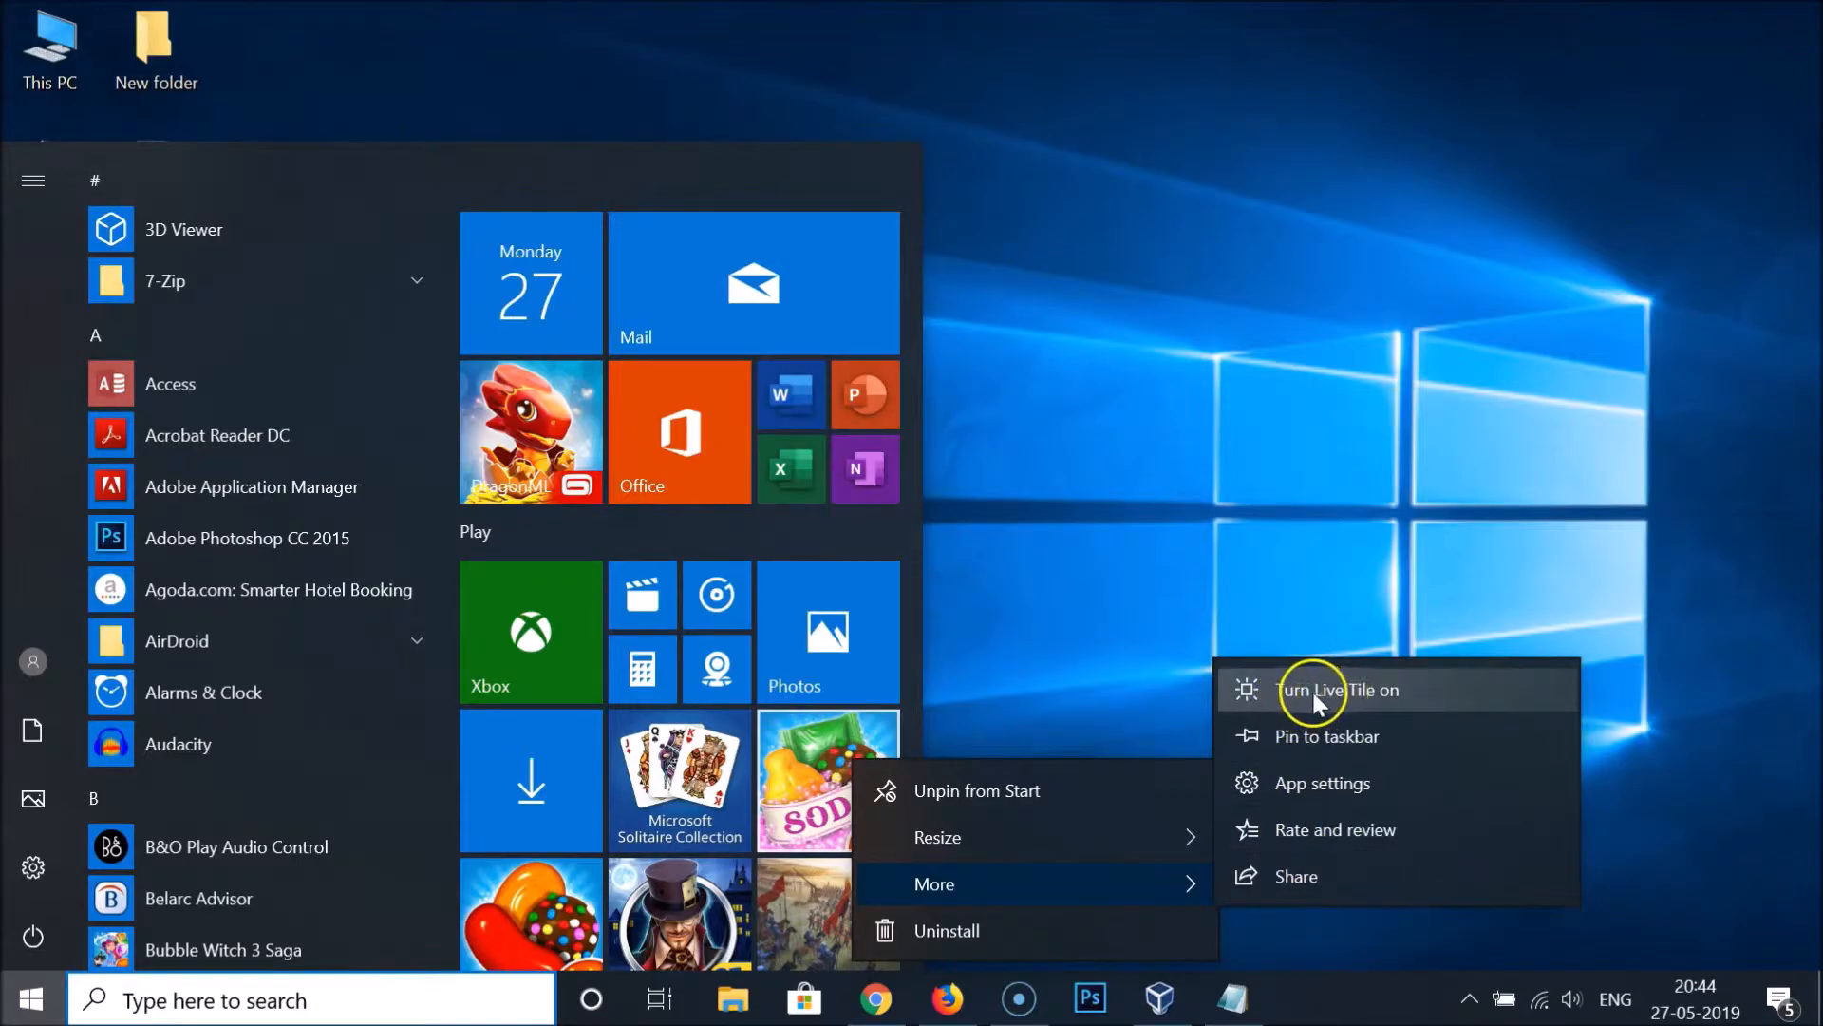
pyautogui.moveTo(1396, 707)
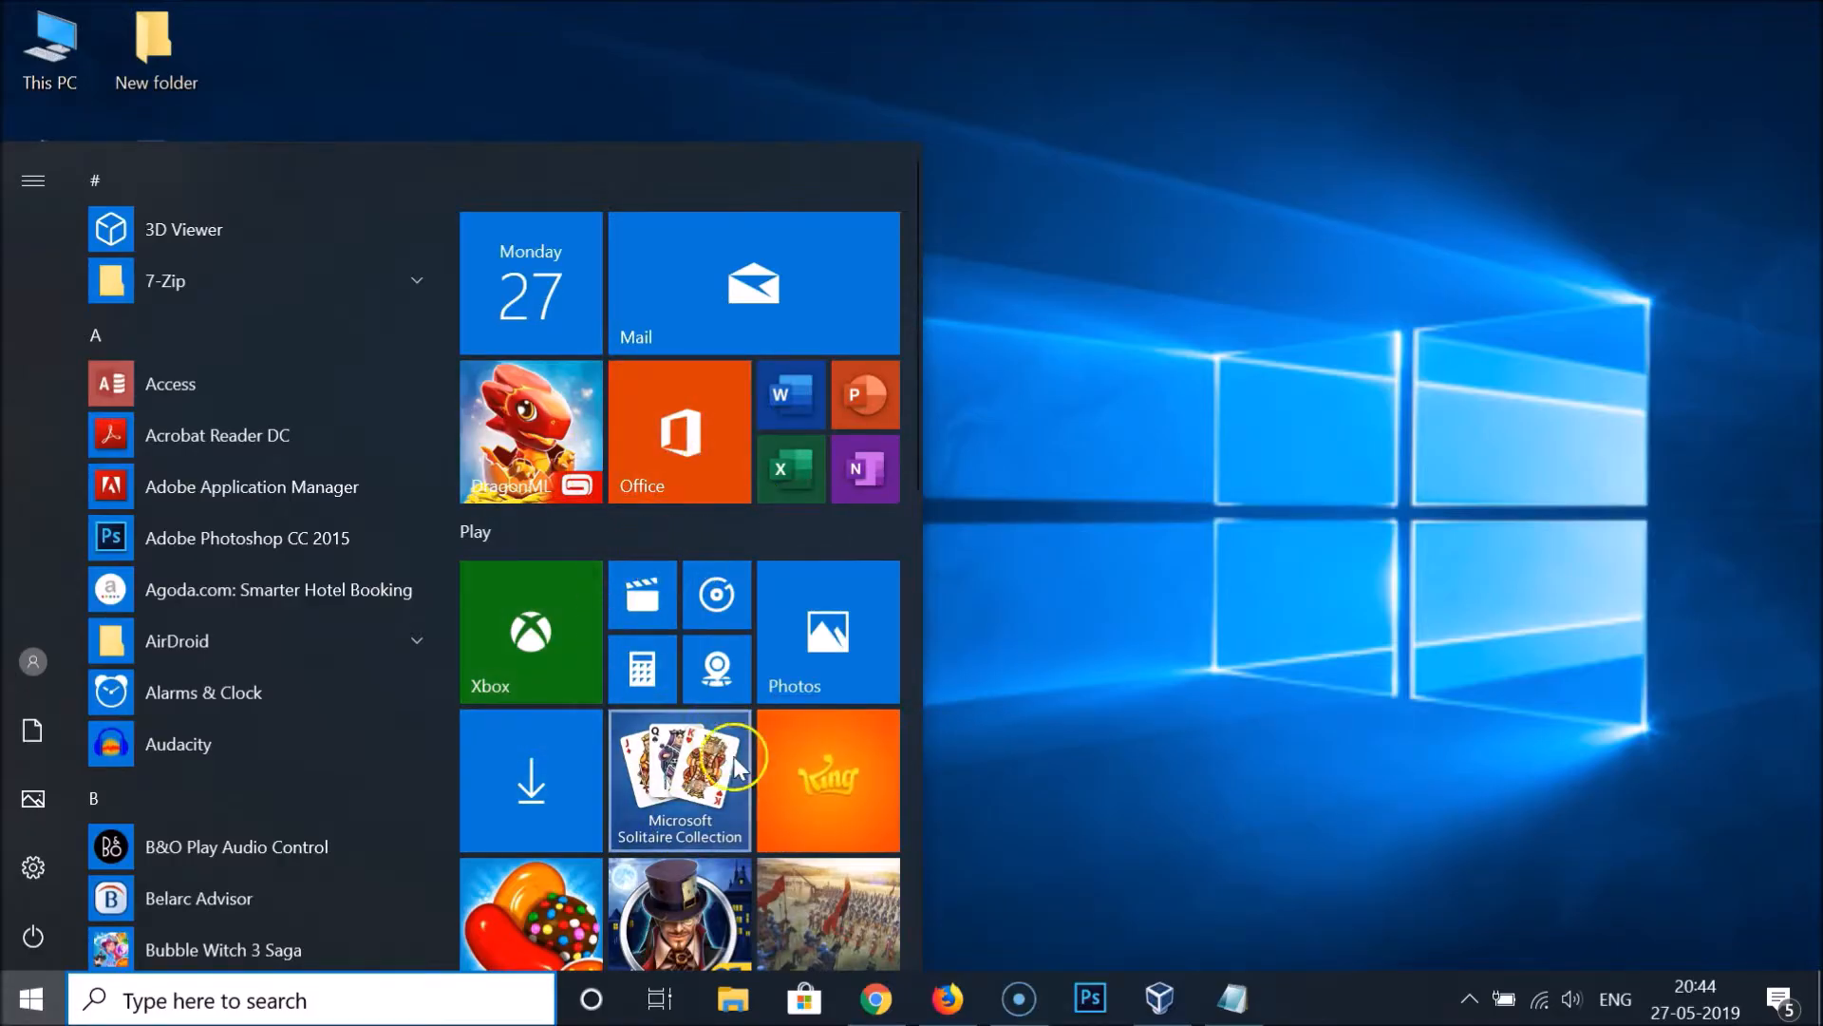
pyautogui.moveTo(826, 771)
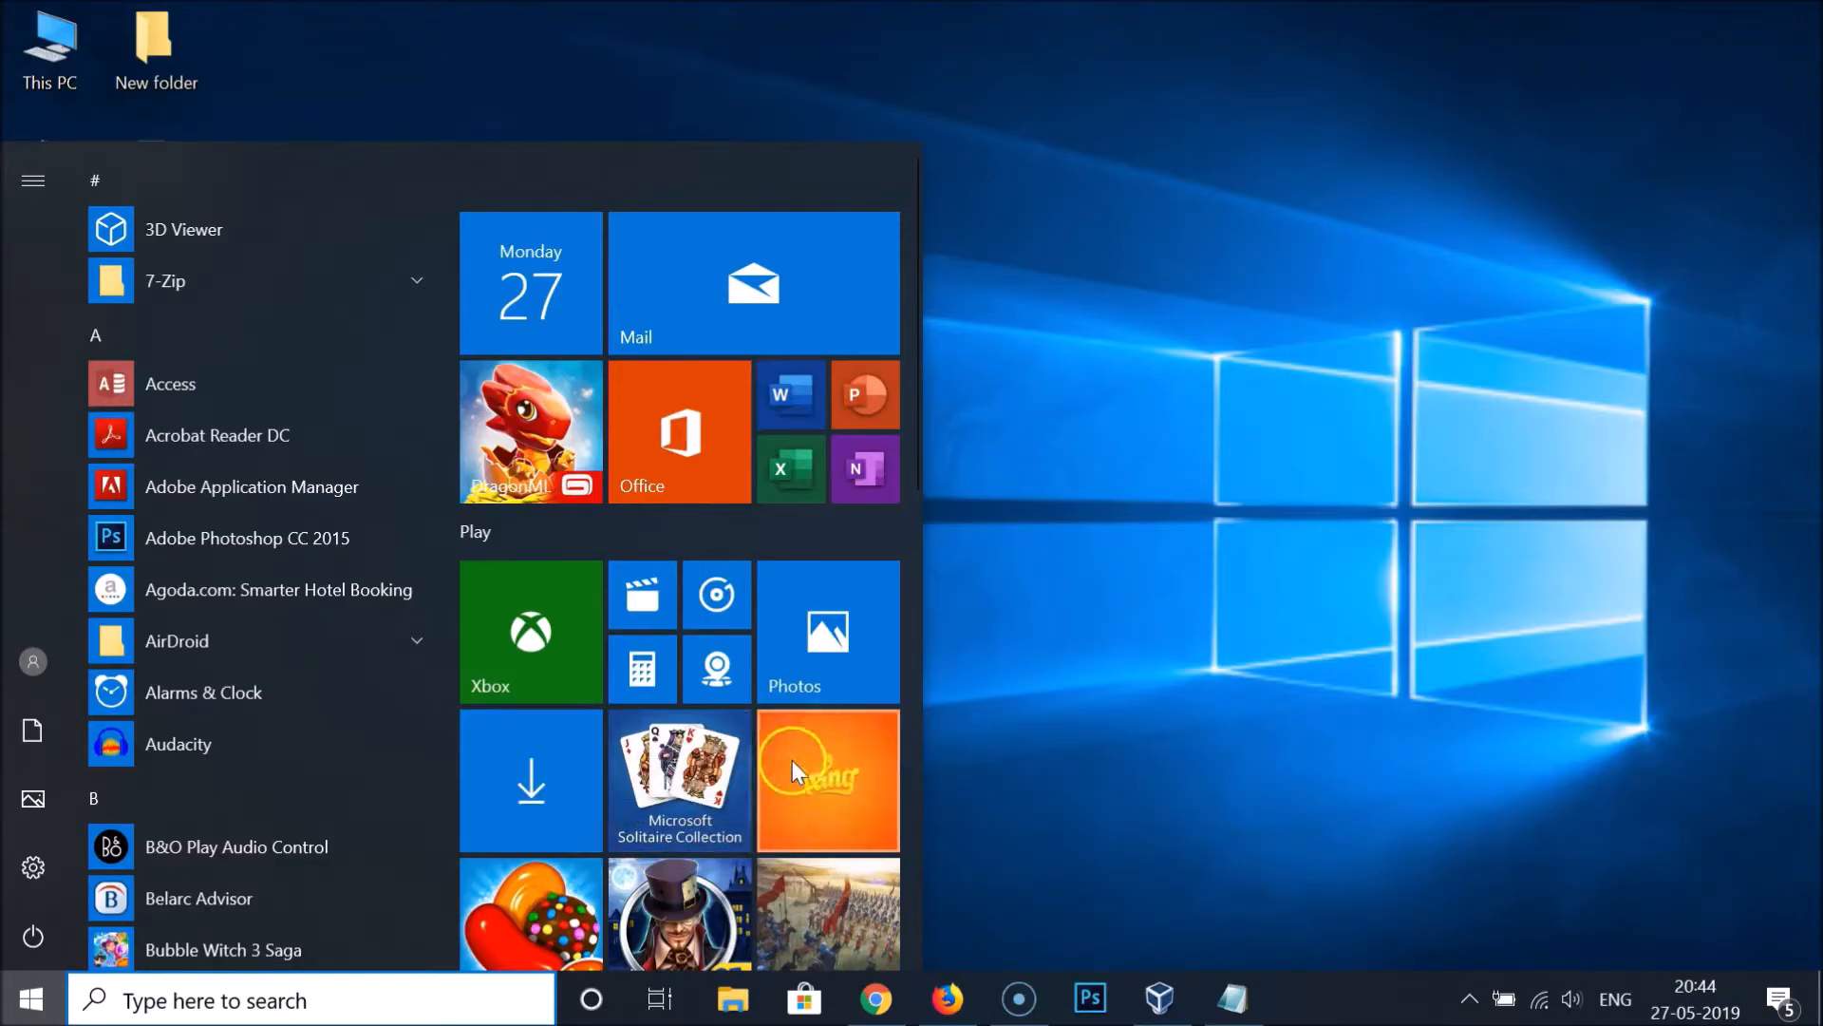
pyautogui.moveTo(854, 778)
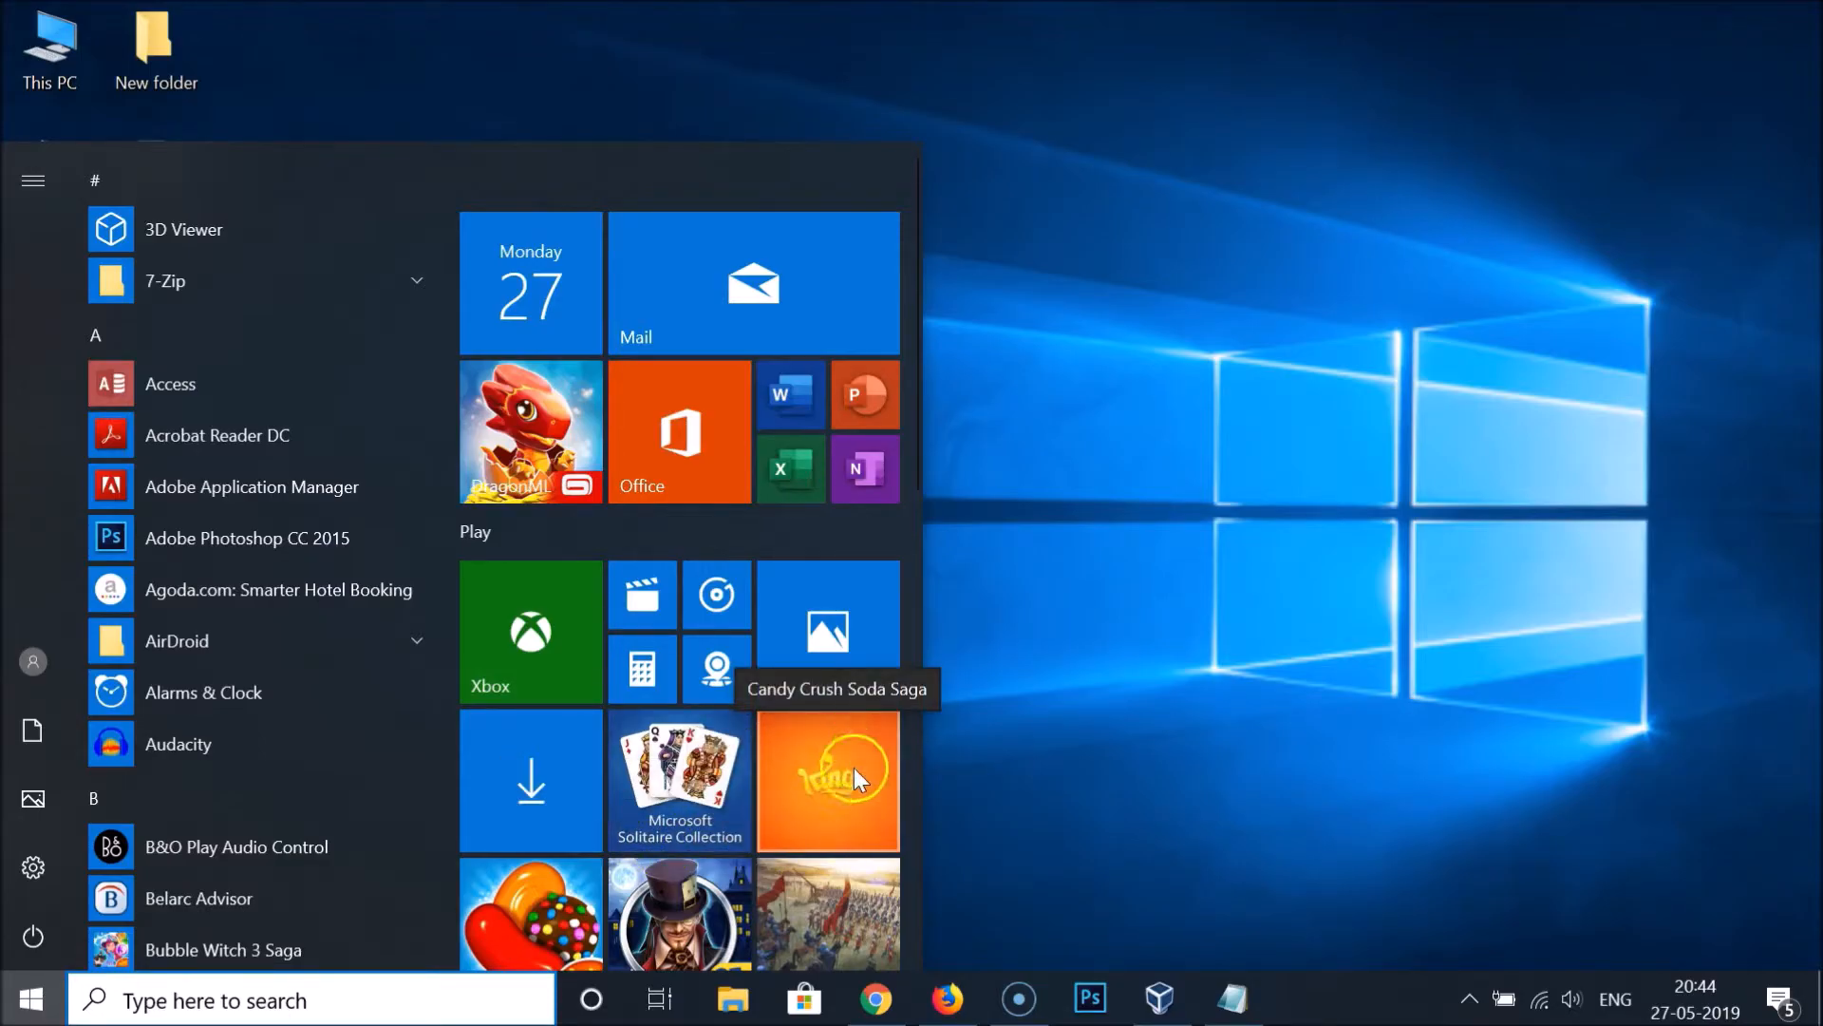
# Step: Turn the Candy Crush Soda Saga live tile off so it shows static artwork
pyautogui.rightClick(828, 778)
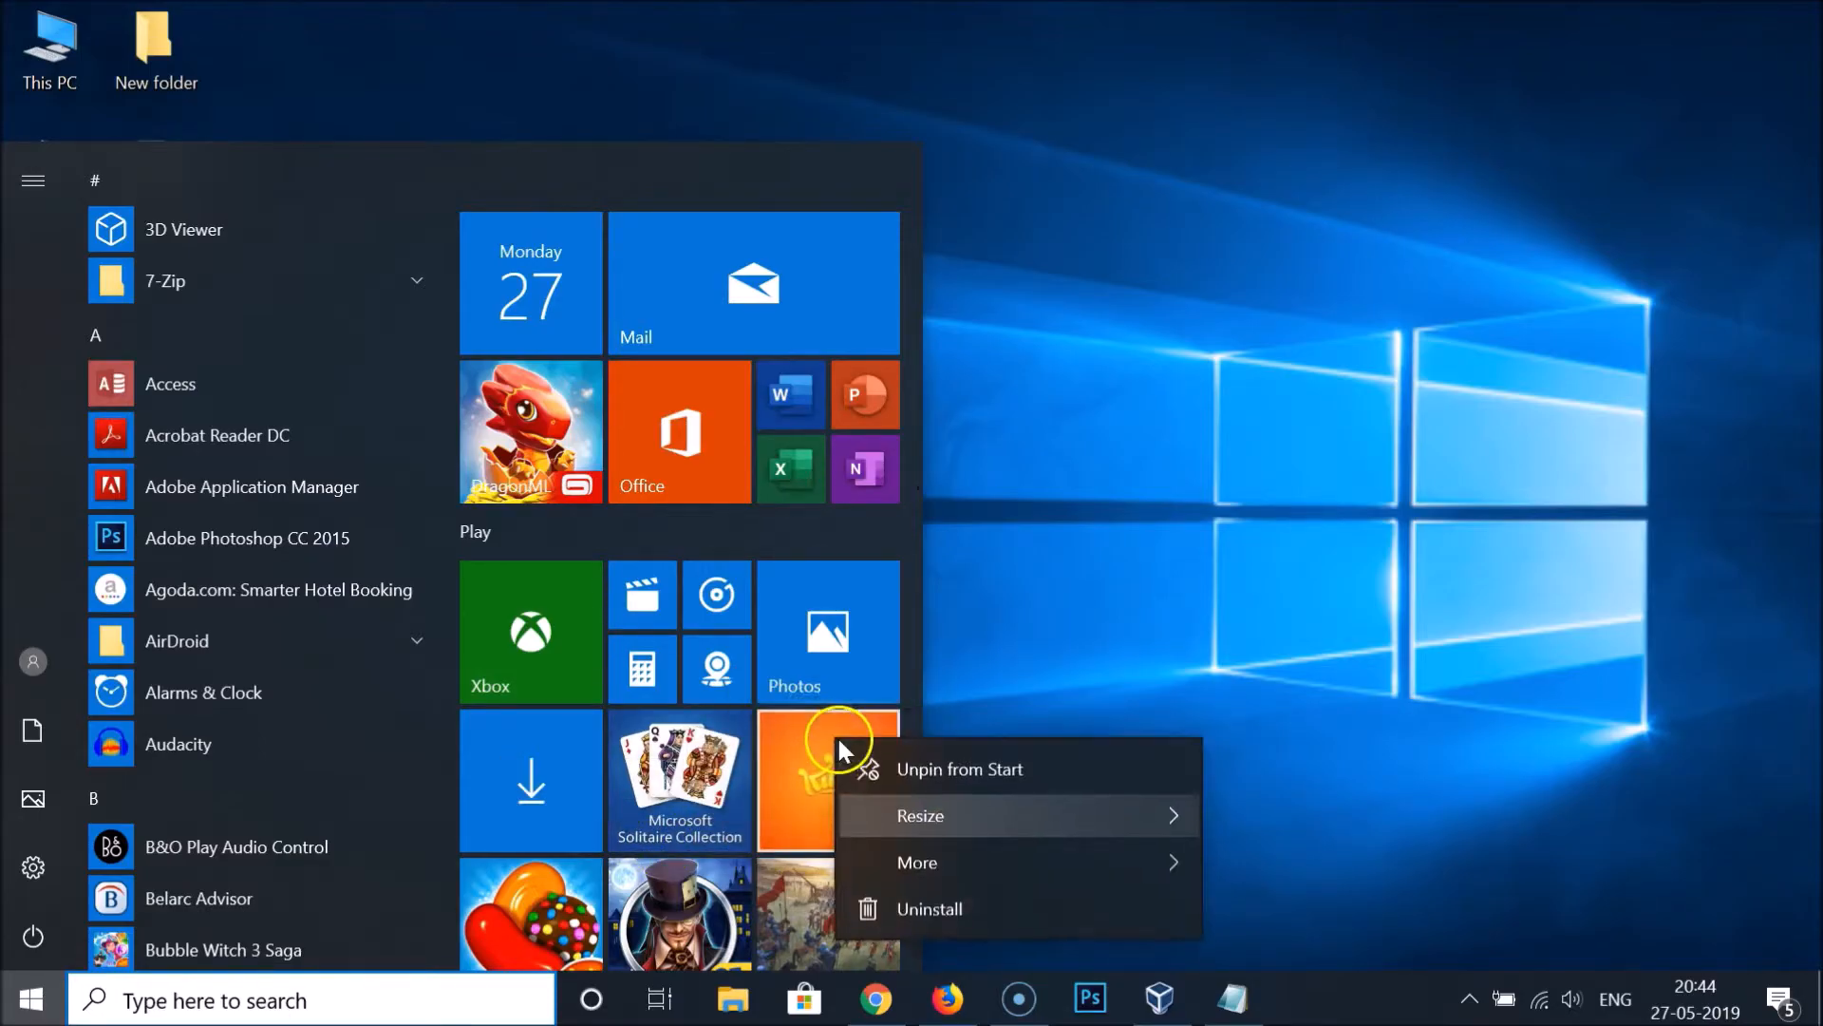
pyautogui.moveTo(815, 779)
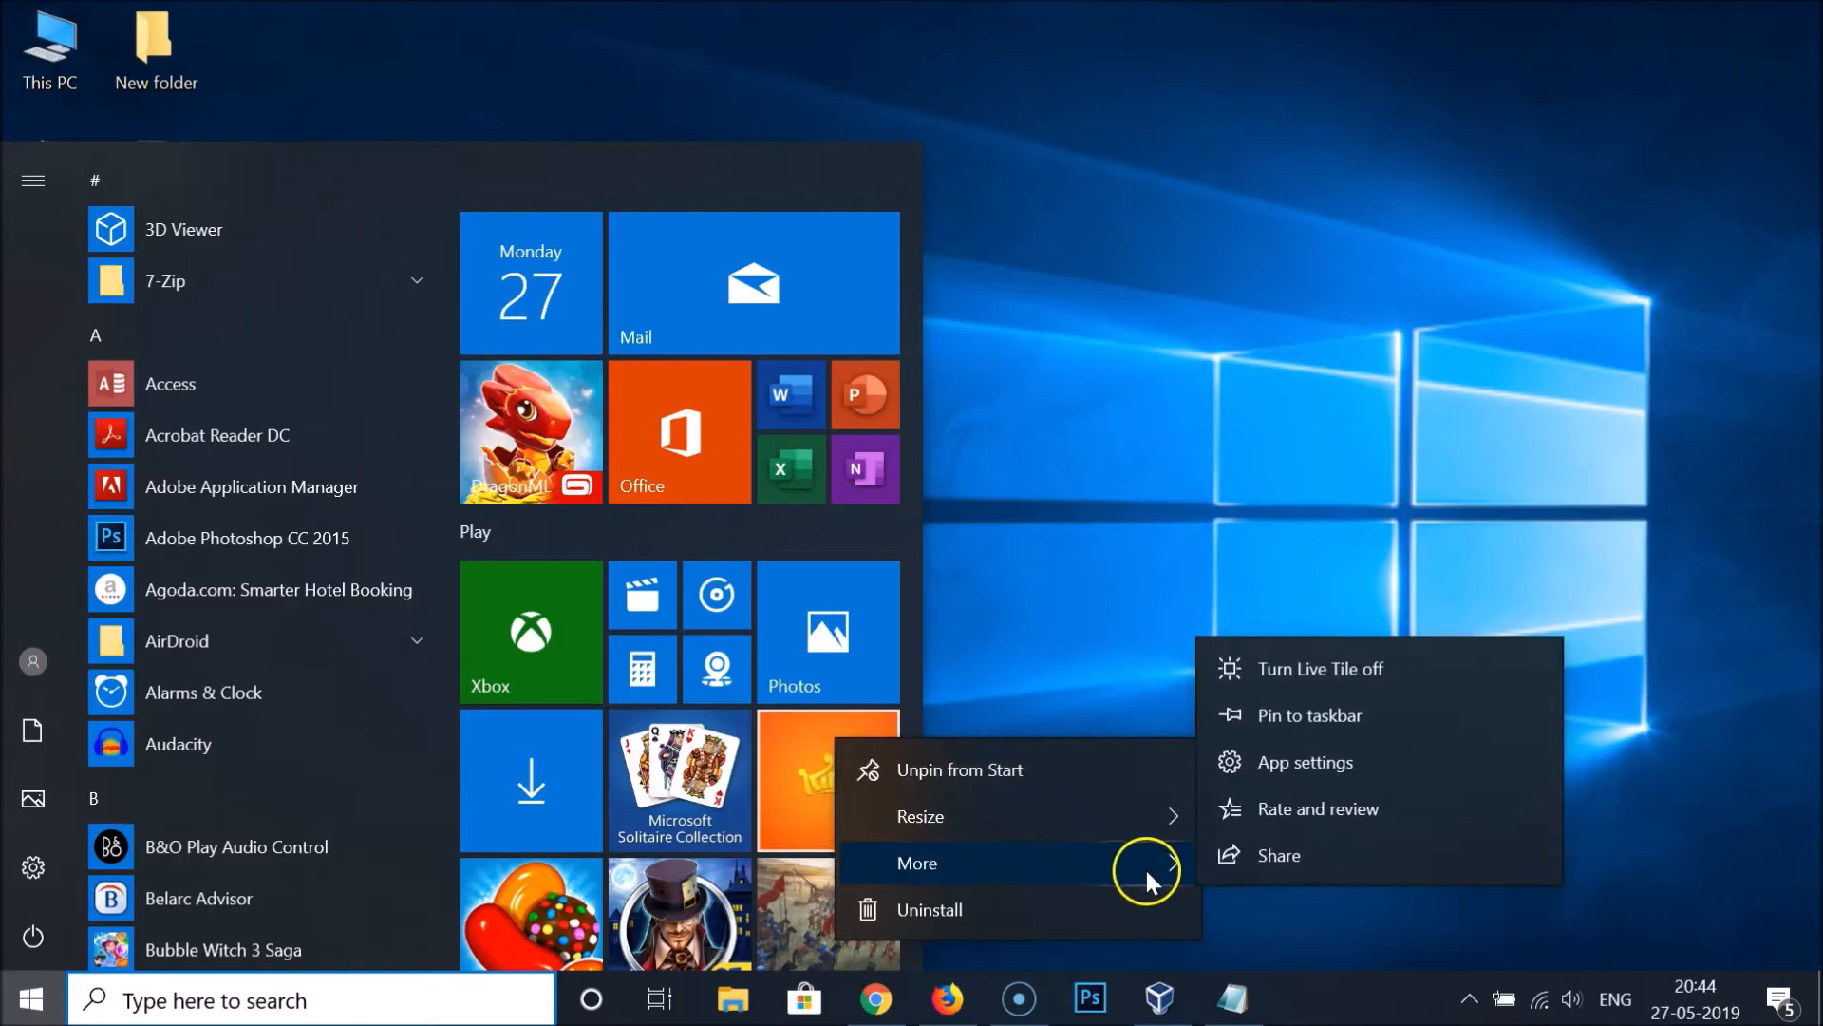
pyautogui.moveTo(1371, 668)
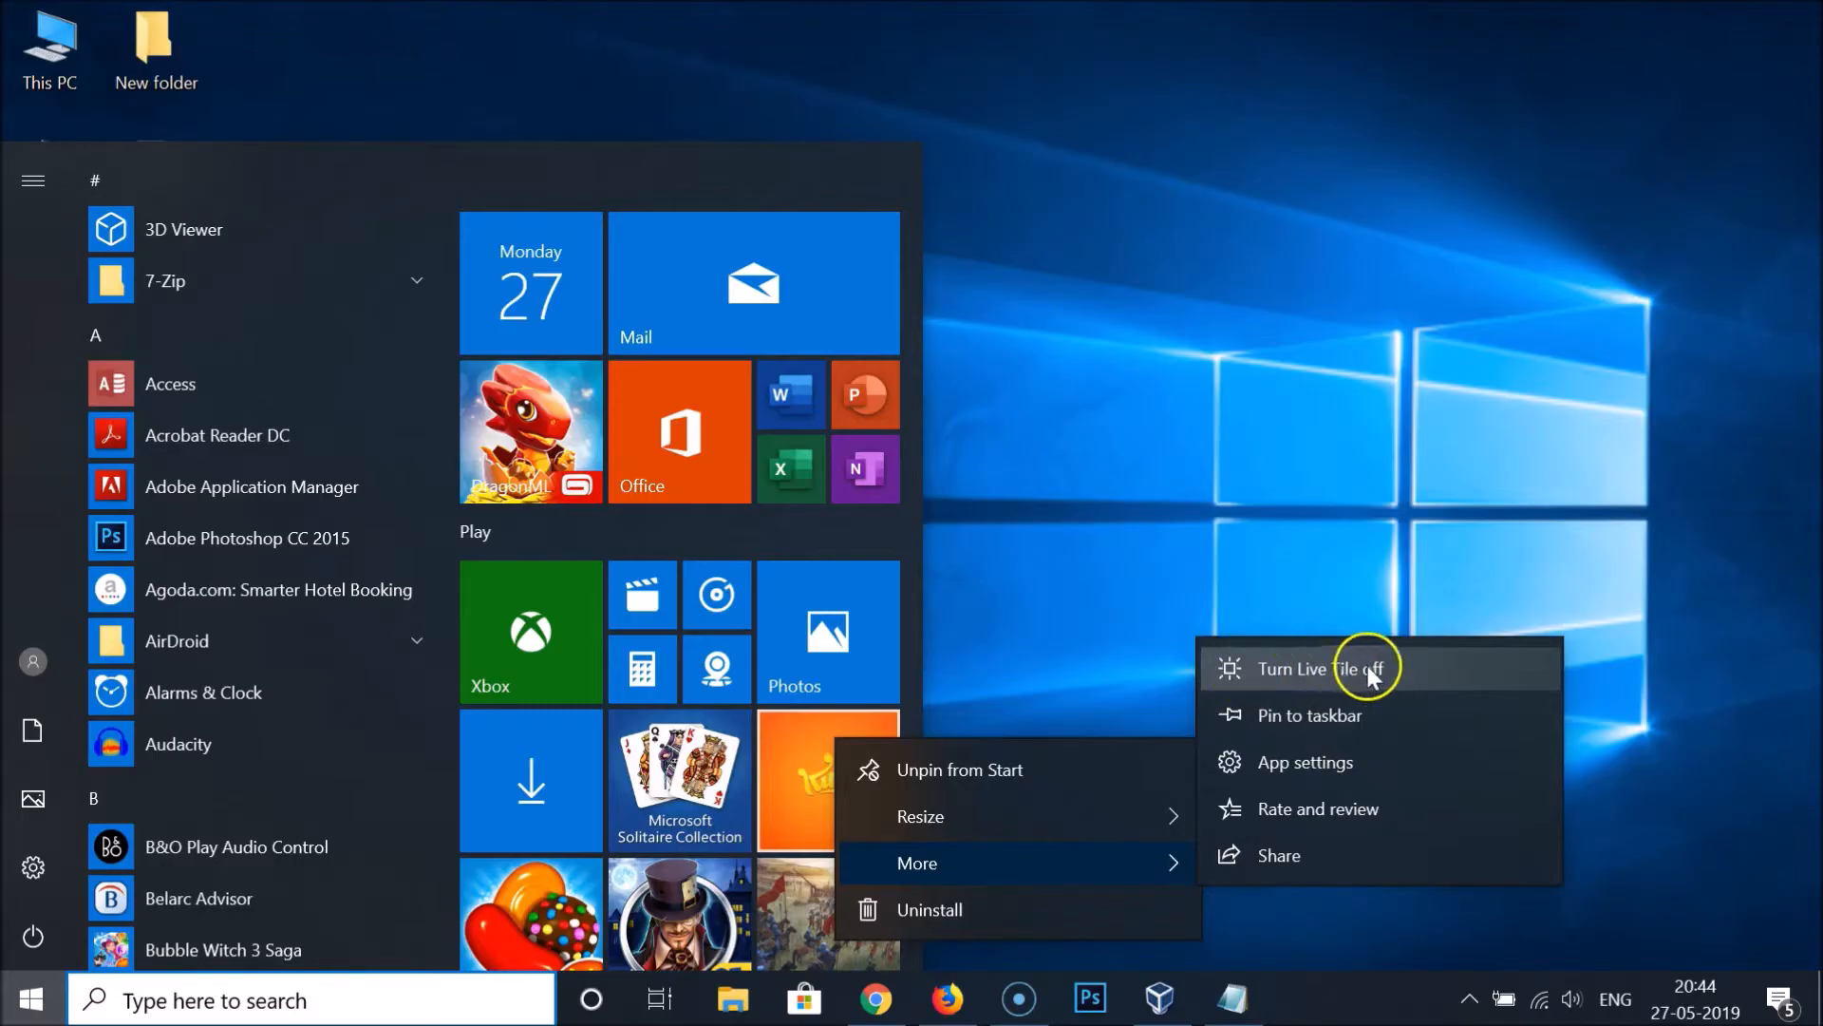
pyautogui.moveTo(1377, 684)
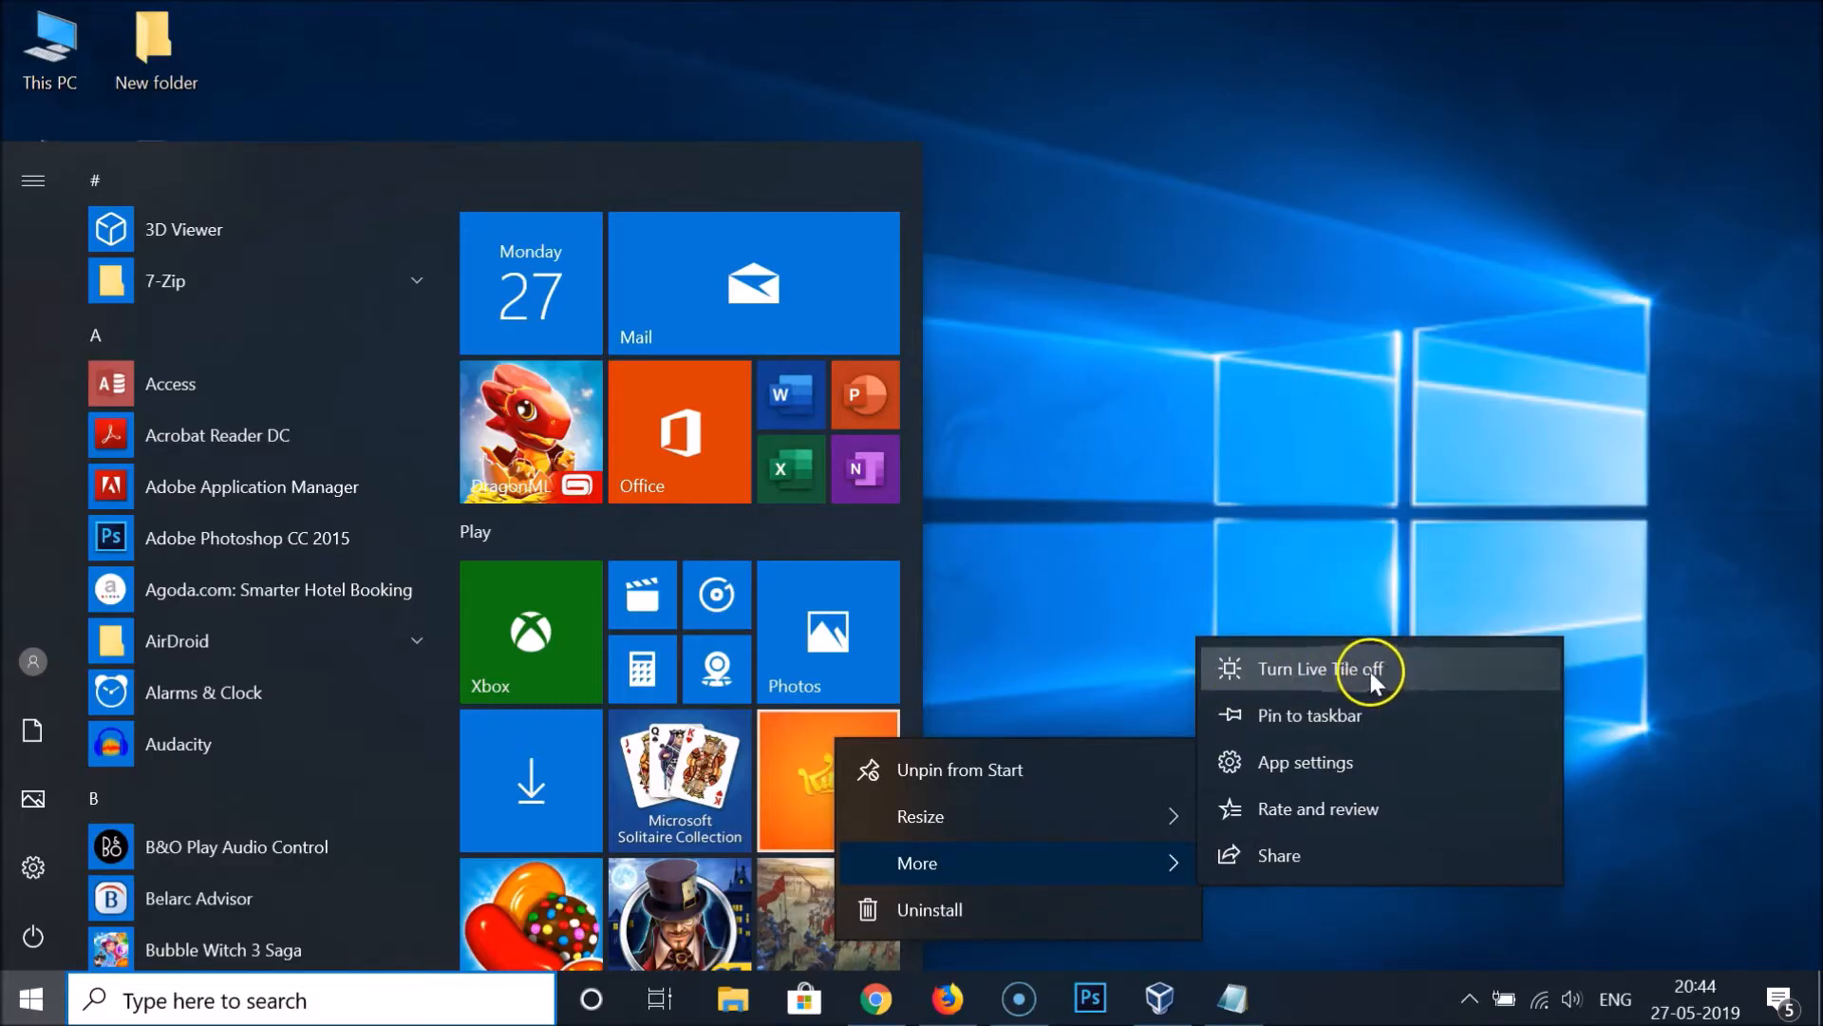
pyautogui.click(1322, 668)
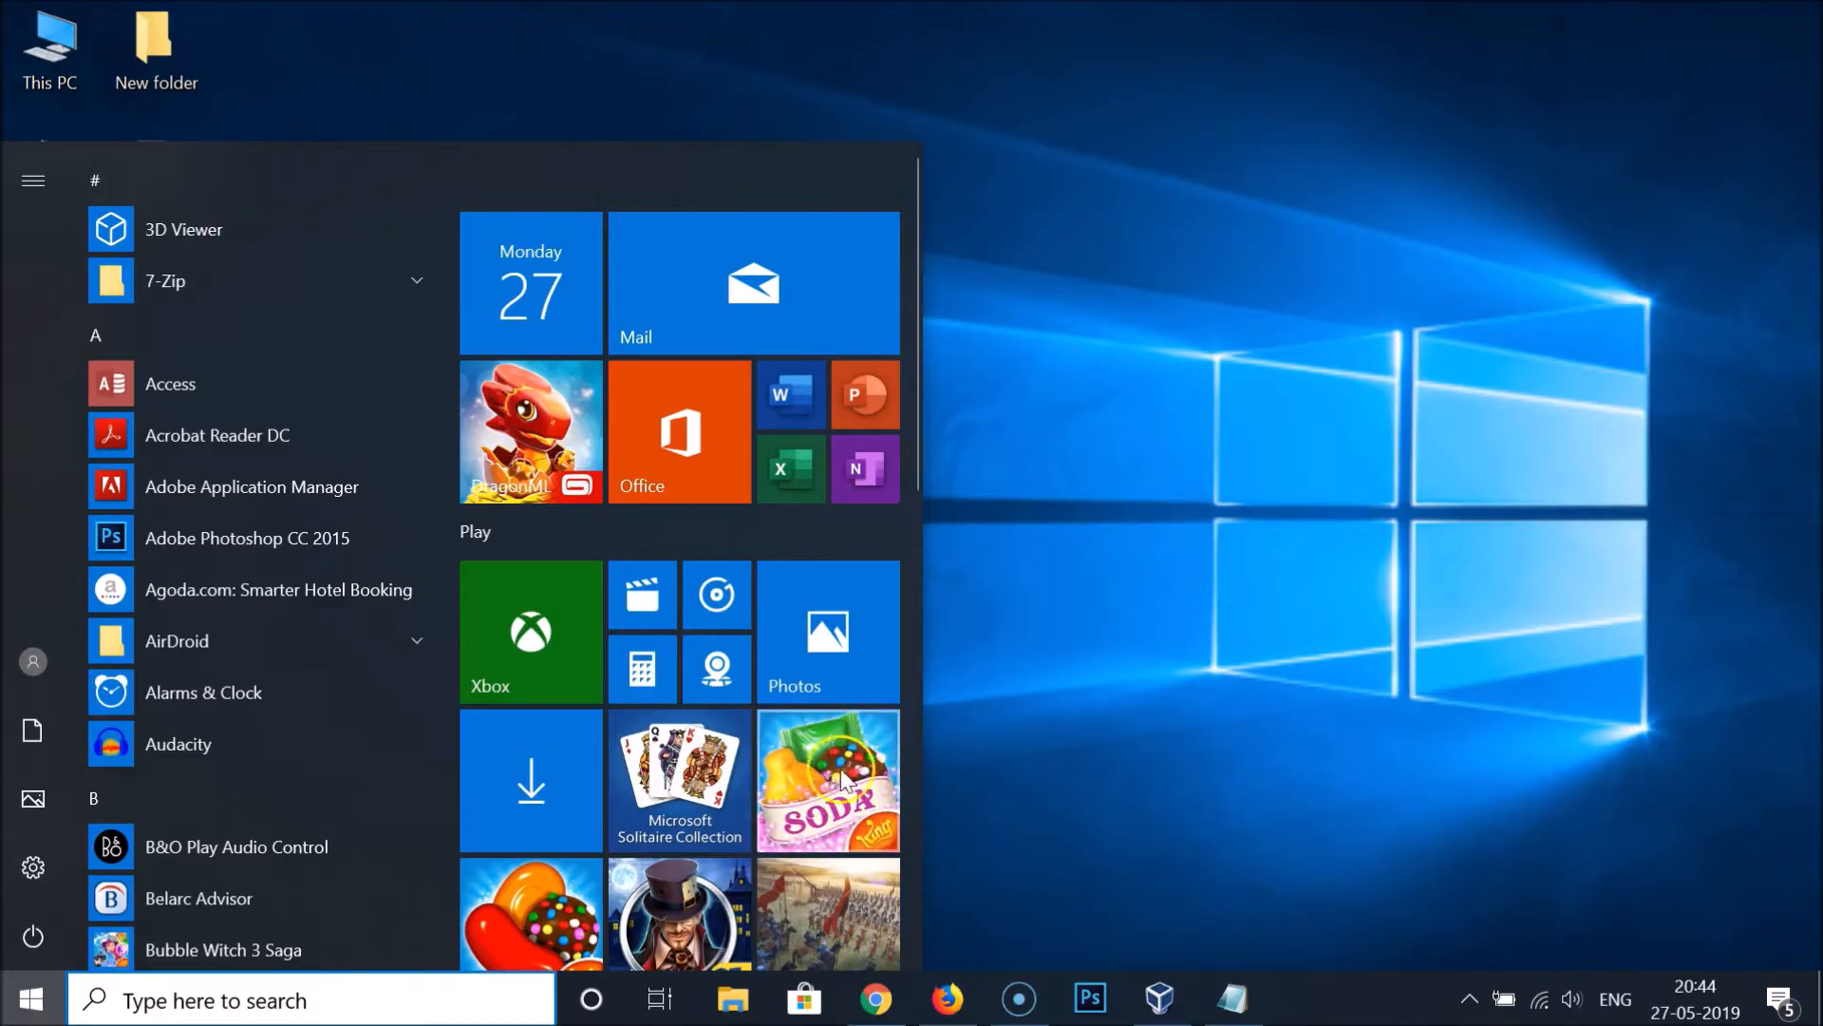
# Step: Close the Start menu and return to the Notepad tutorial note
pyautogui.click(32, 998)
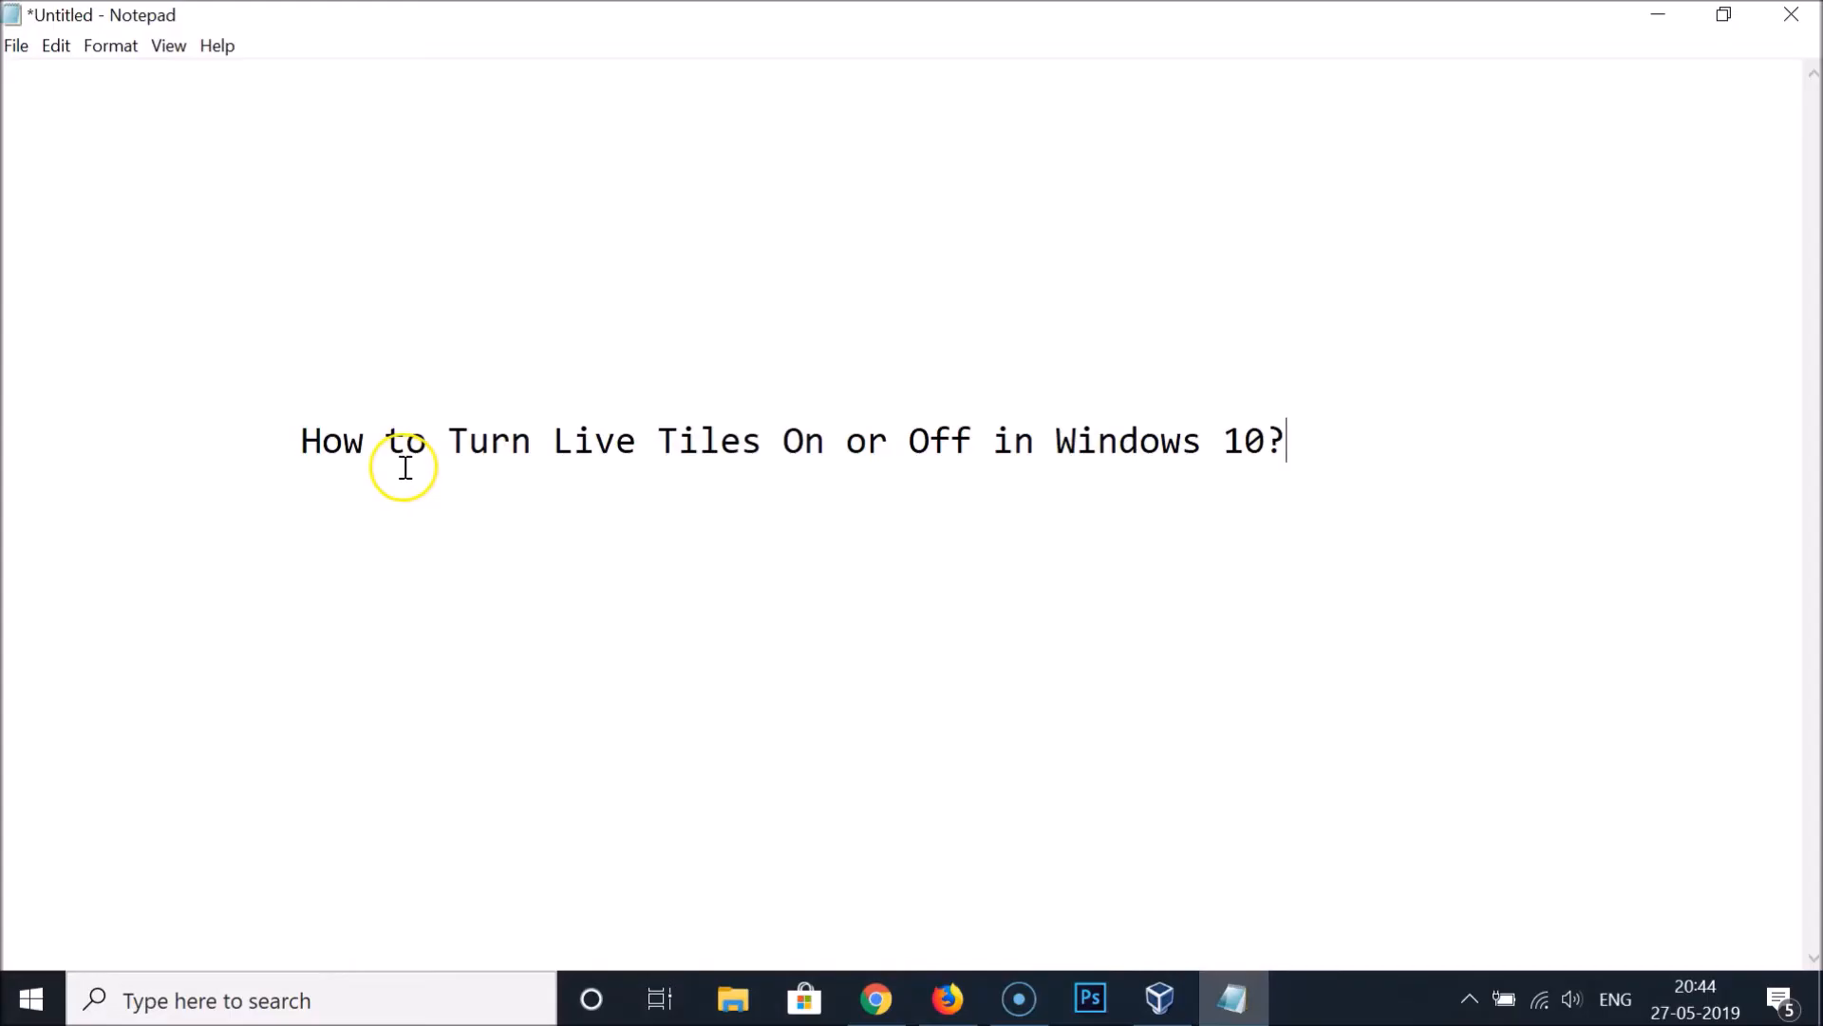
pyautogui.moveTo(862, 442)
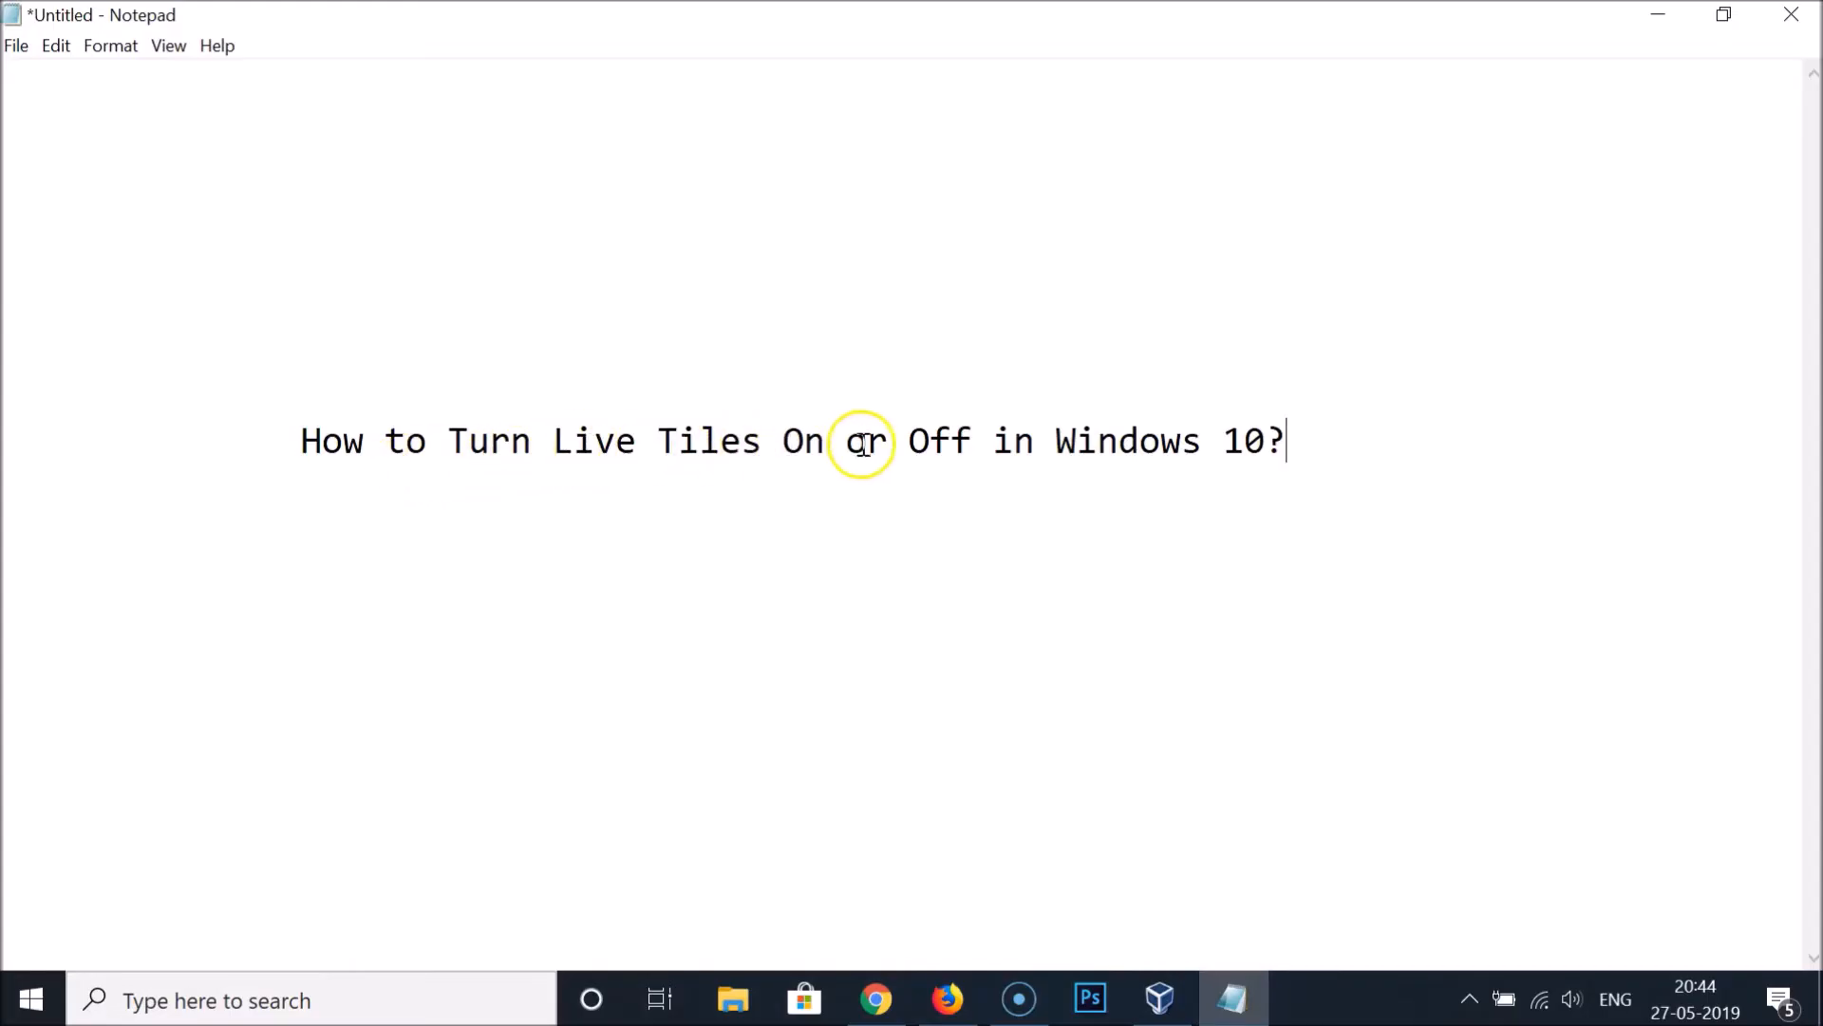
pyautogui.moveTo(1221, 439)
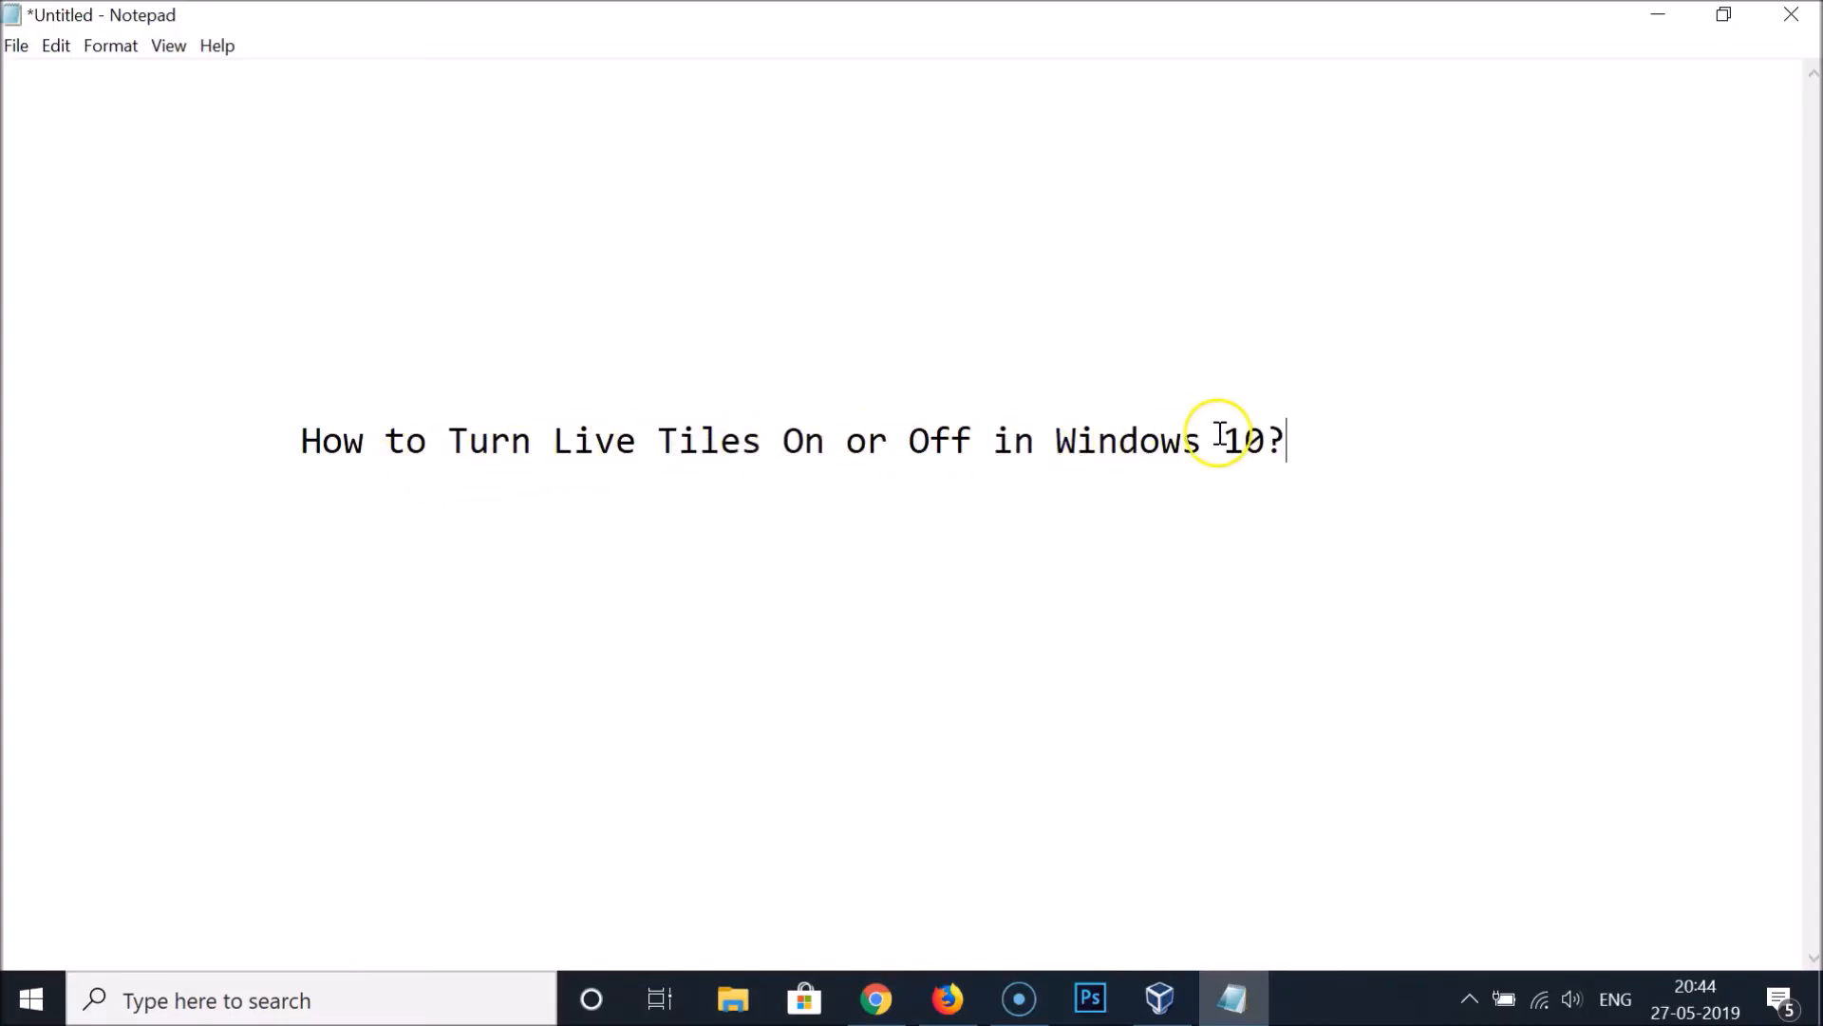